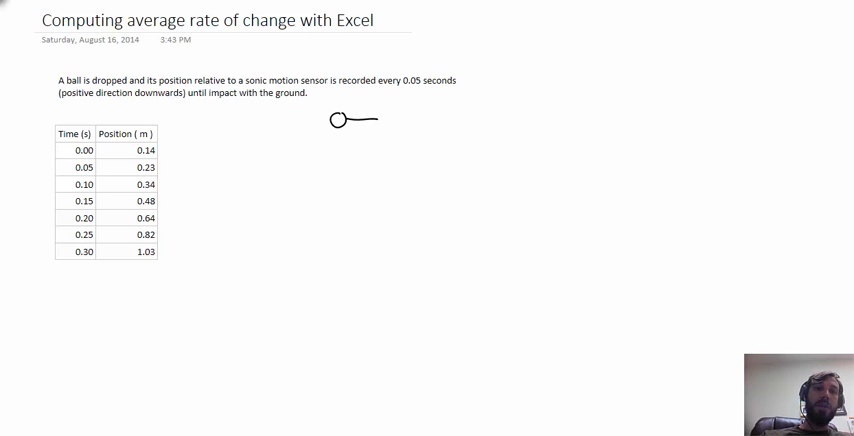
Sketch the ball beneath the sensor with a downward arrow showing its fall
drag(330, 144, 352, 144)
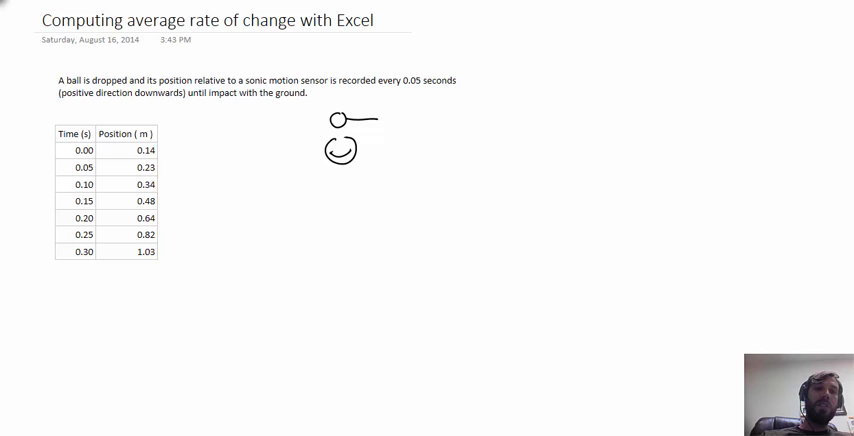
drag(364, 156, 364, 204)
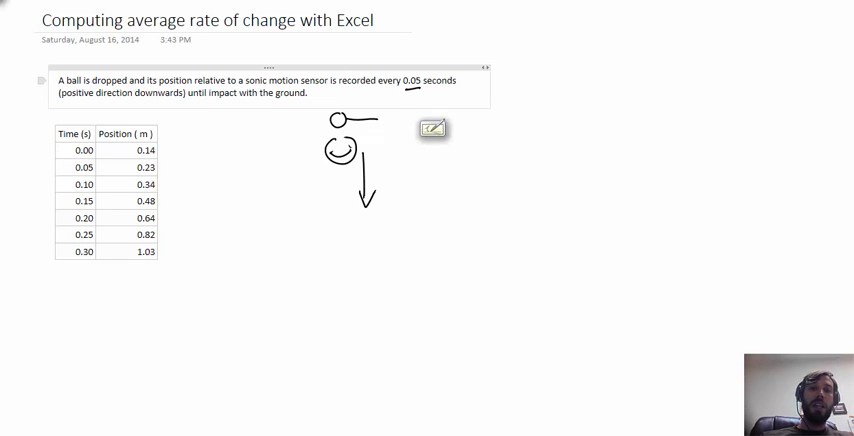
double_click(440, 80)
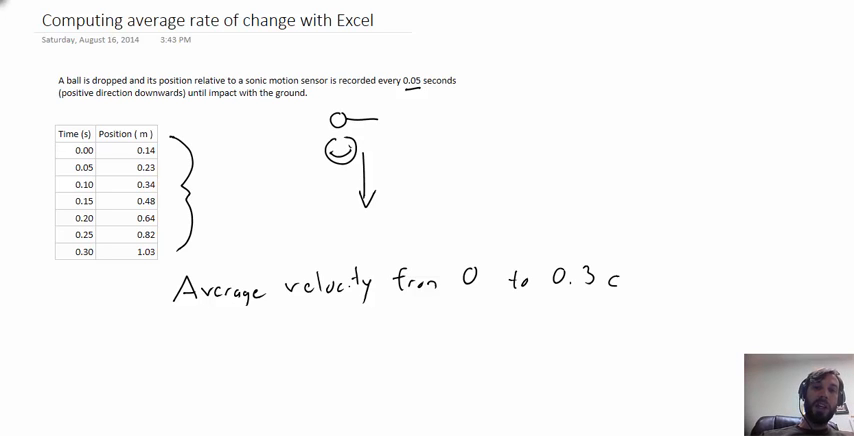
Handwrite average velocity from 0 to 0.3 s as Δpos/Δt = (1.03 − 0.14)/(0.3 − 0)
text(s.)
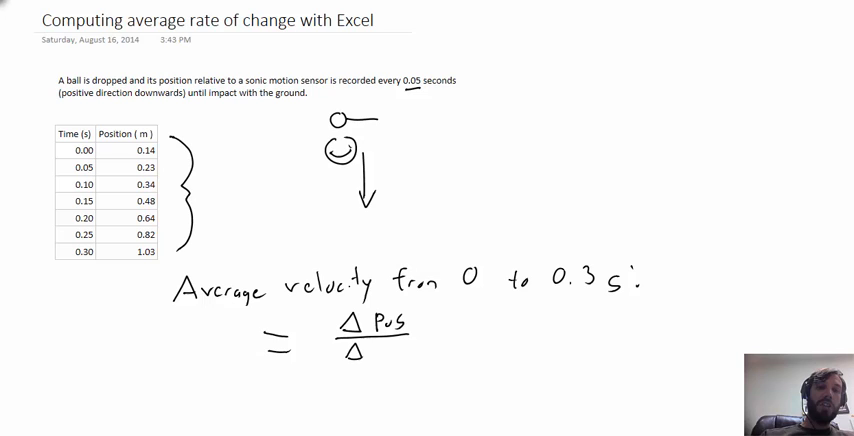
text(t)
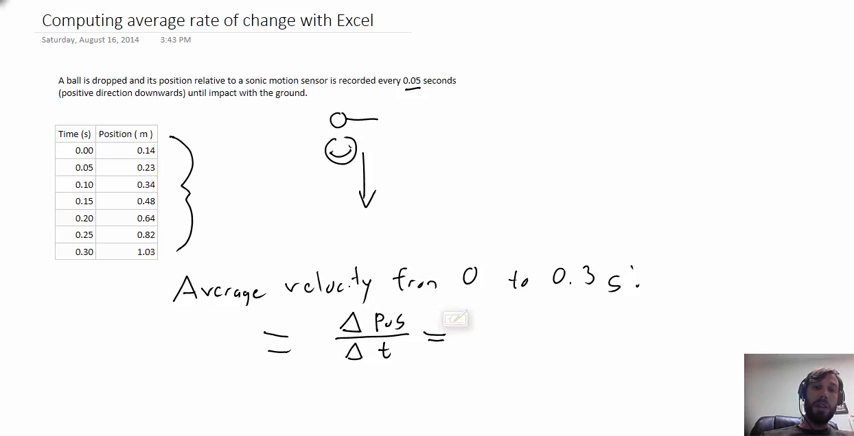
text(0.2)
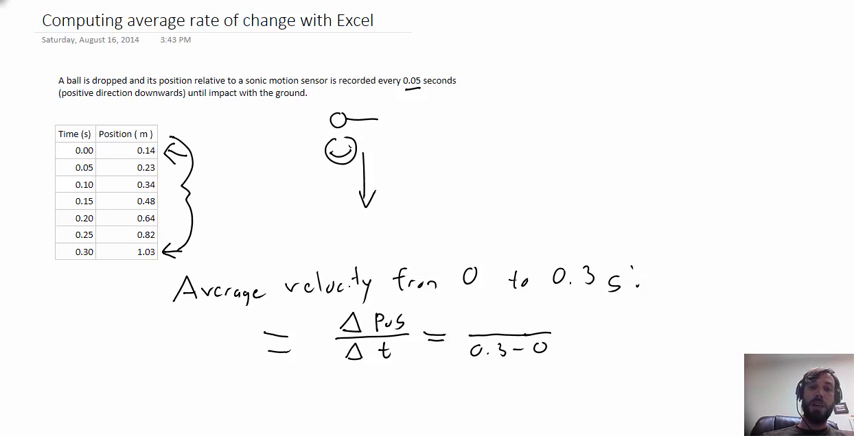
text(1.0)
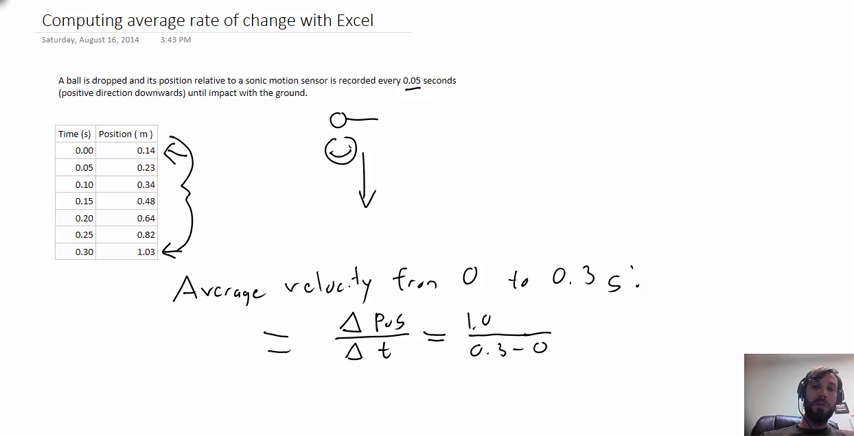
text(1.03-0)
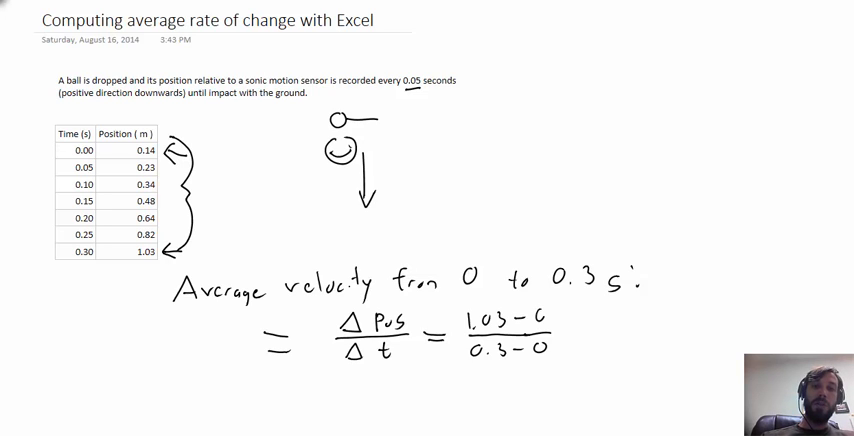
text(0.14)
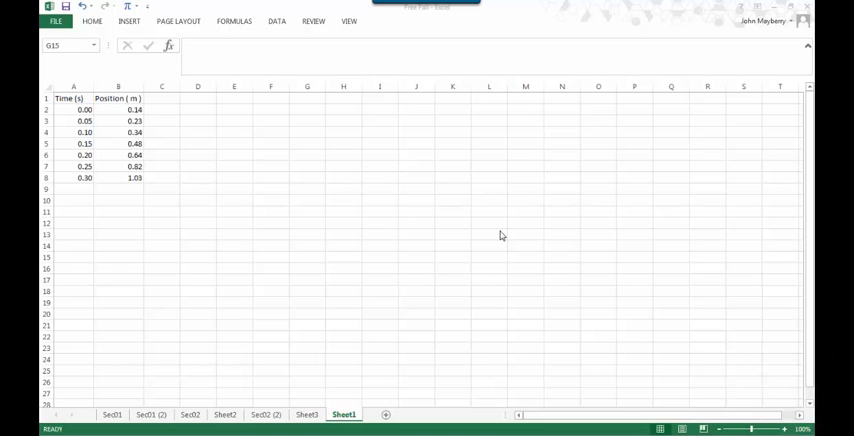
mouse_move(86, 104)
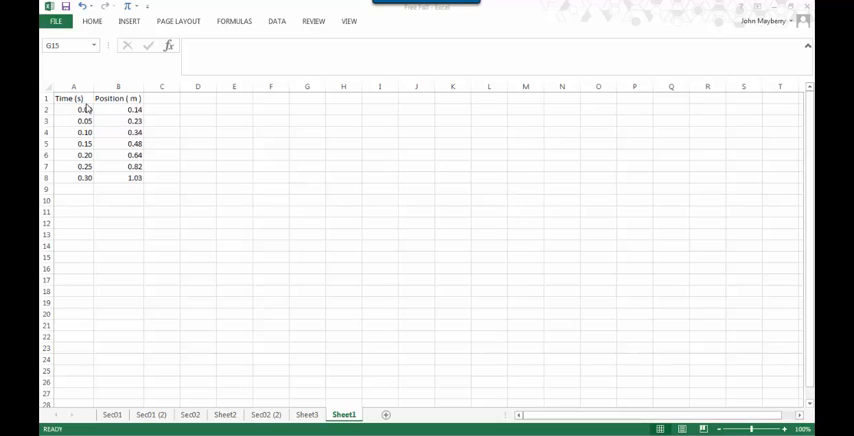
mouse_move(156, 126)
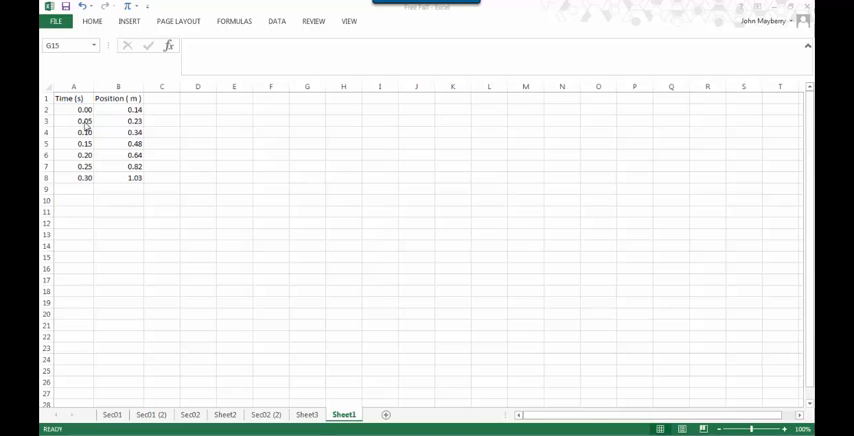
drag(72, 98, 118, 176)
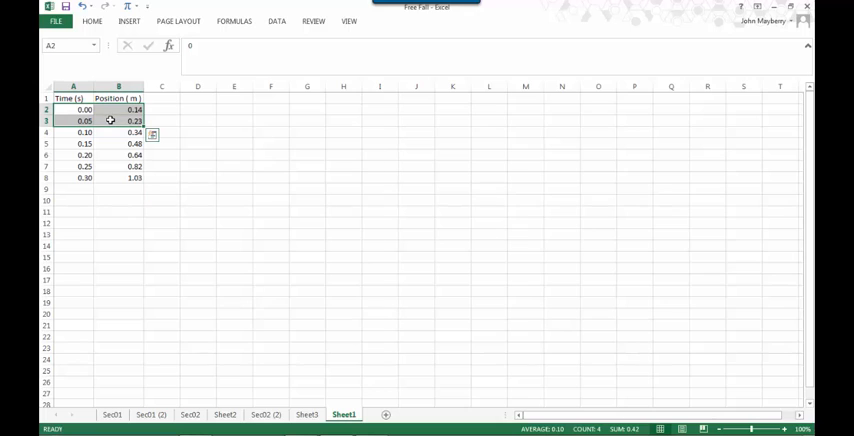
click(84, 120)
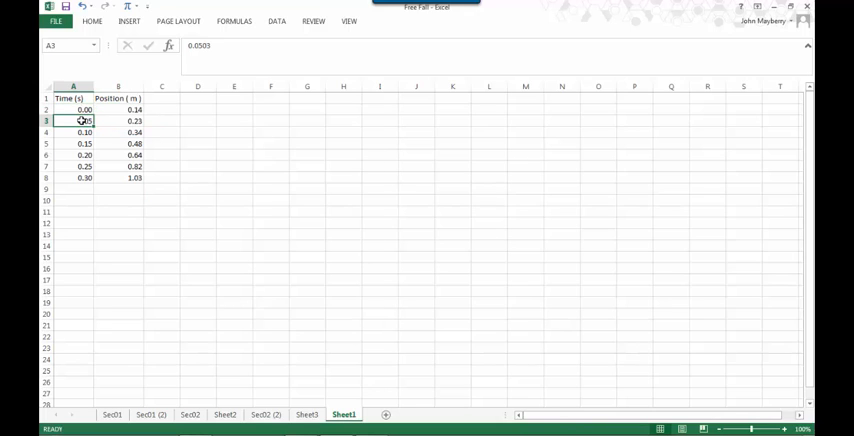
drag(84, 120, 118, 132)
text(=)
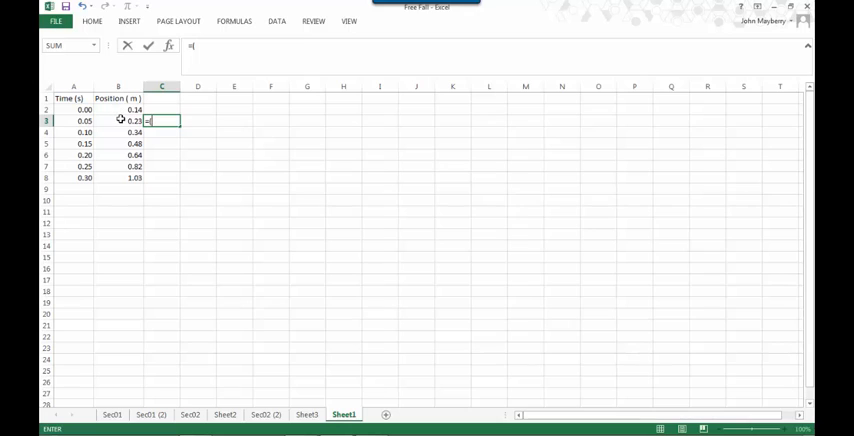
Enter =(B3-B2)/(A3-A2) in C3, giving the first average velocity of about 1.73
text((b3-b2)
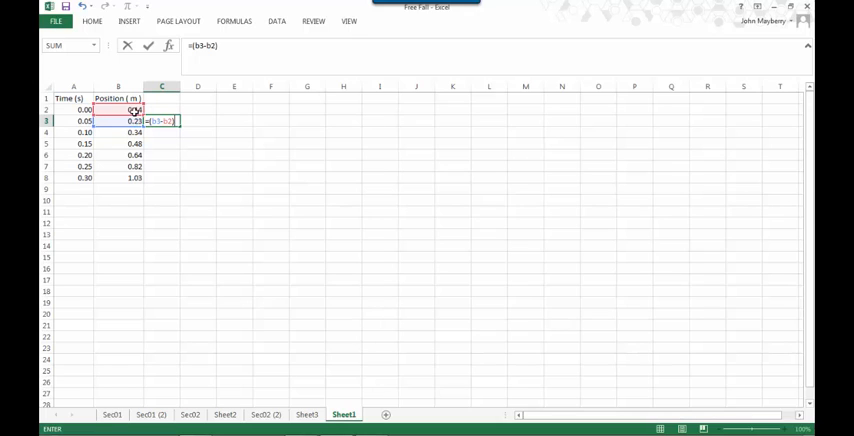
text(/)
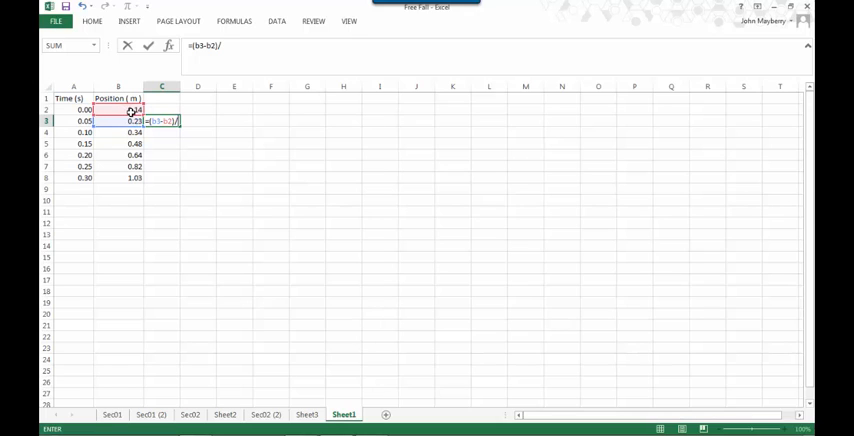
text((a)
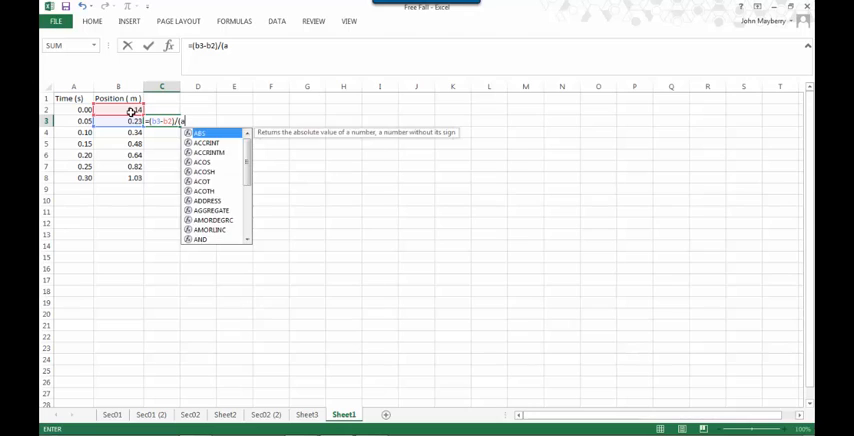
text(3-a2)
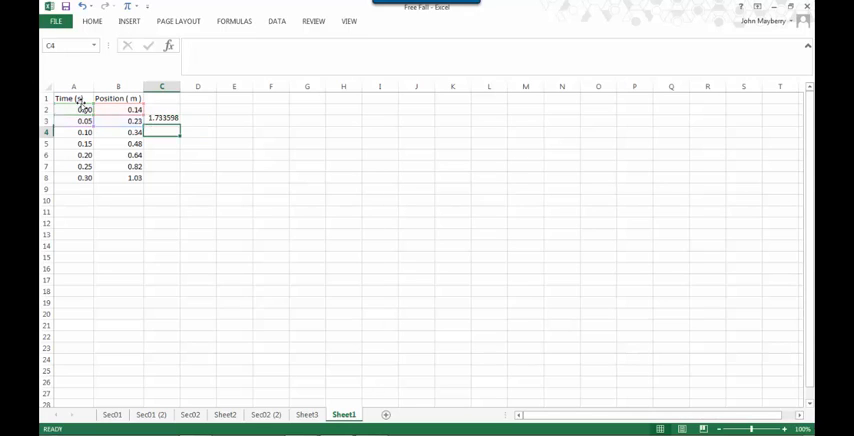
click(162, 120)
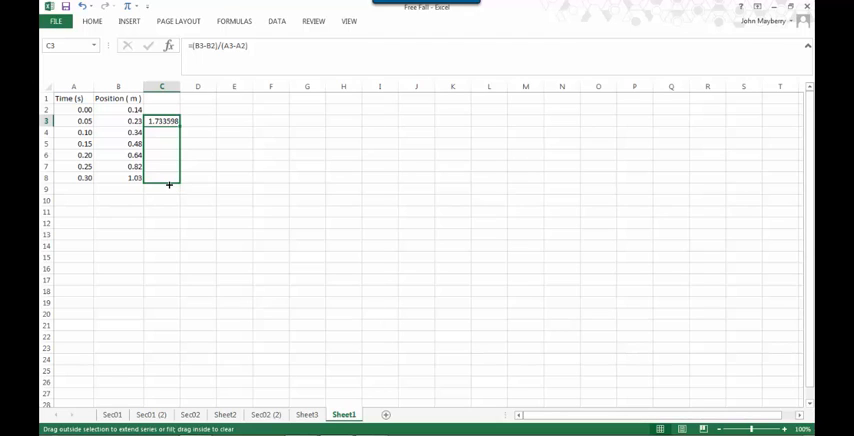
Fill the velocity formula from C3 down to C8 and check each row's relative references
drag(168, 120, 168, 178)
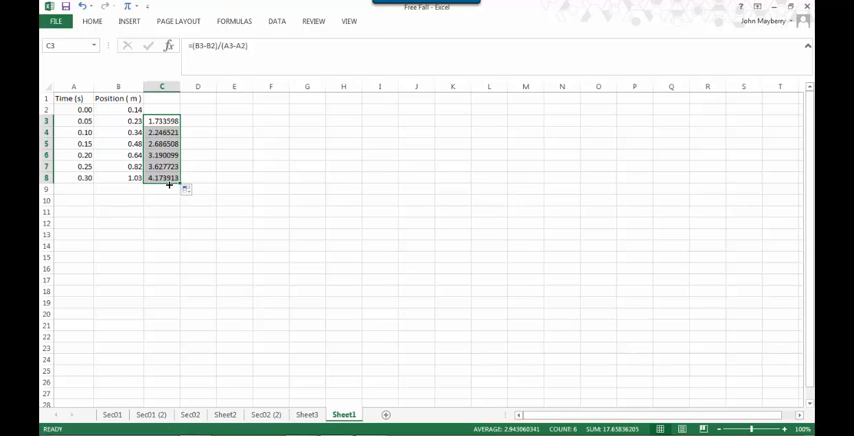
click(162, 120)
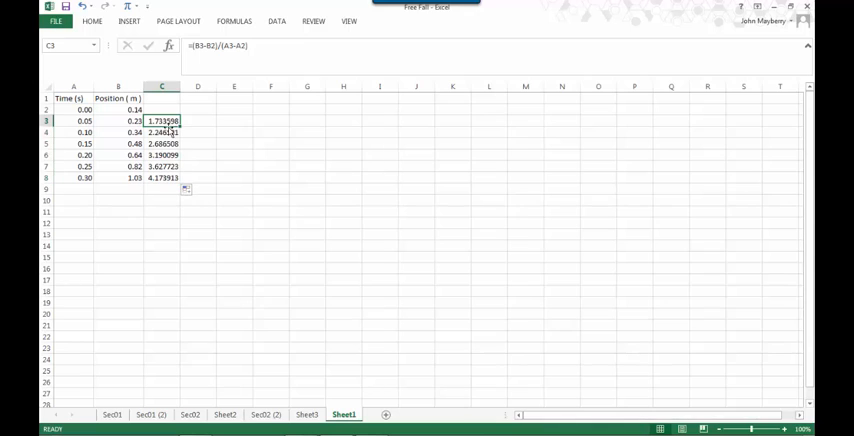
click(162, 132)
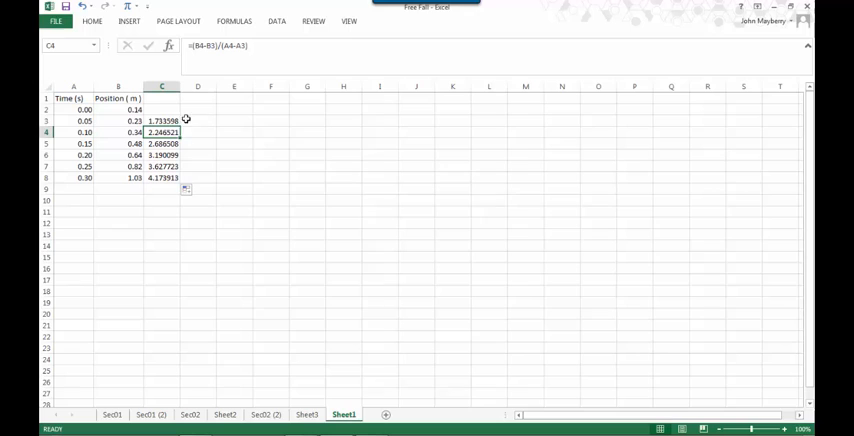
click(162, 144)
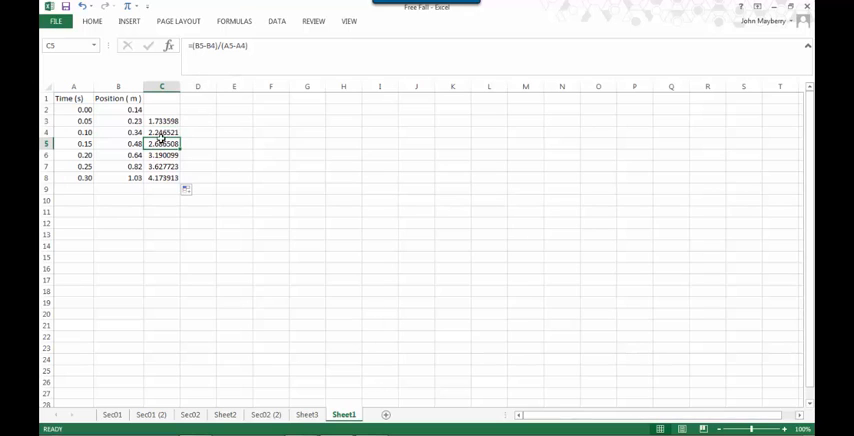
click(162, 156)
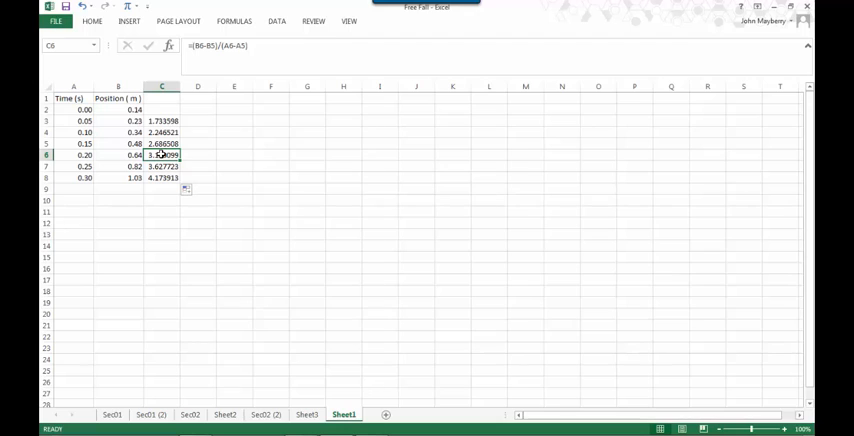
click(160, 176)
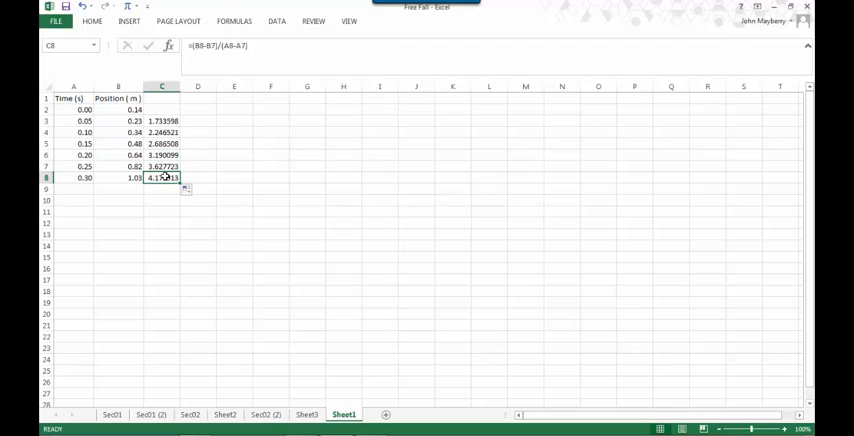